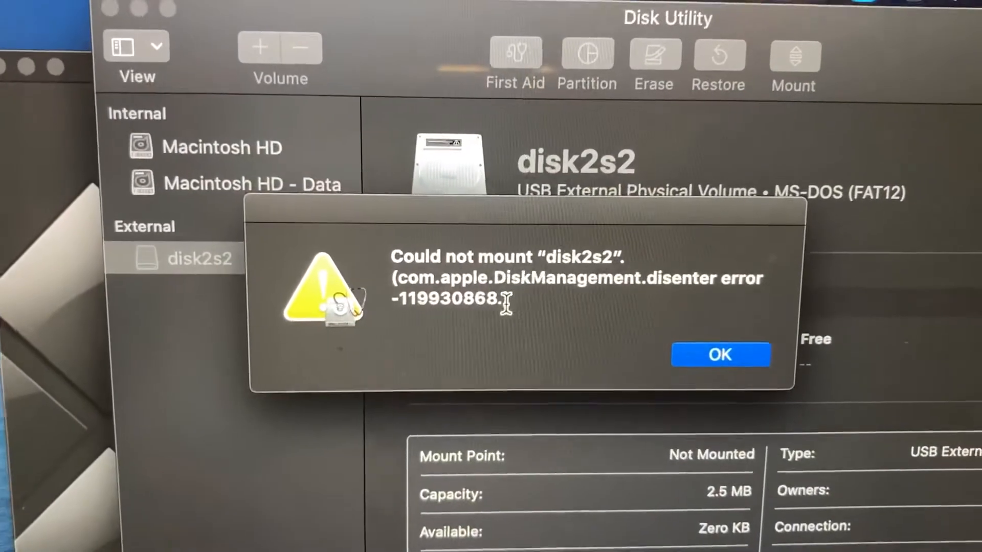
- Dismiss the 'Could not mount disk2s2' alert with OK
left_click(720, 354)
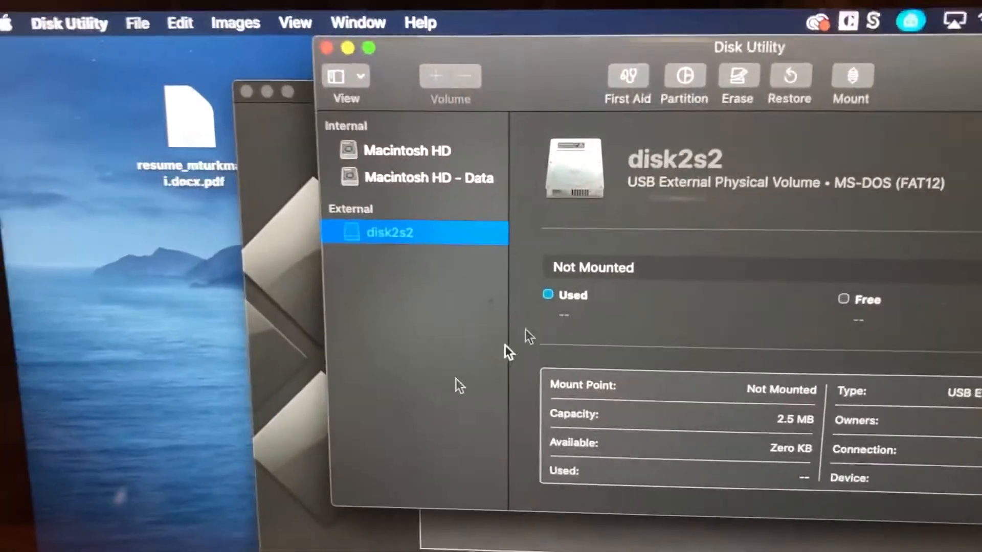
- Switch the sidebar to Show All Devices to reveal the Corsair Voyager drive
left_click(738, 78)
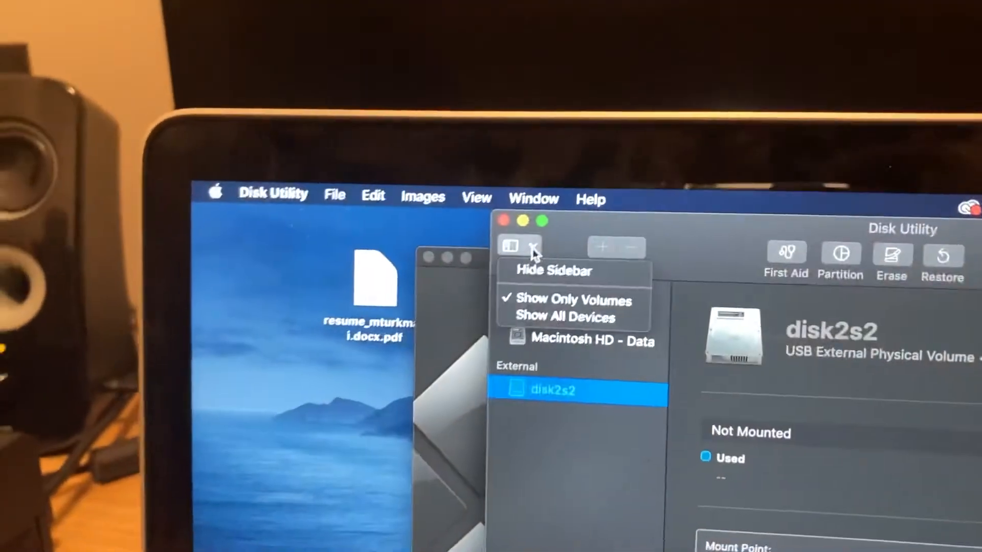
left_click(566, 318)
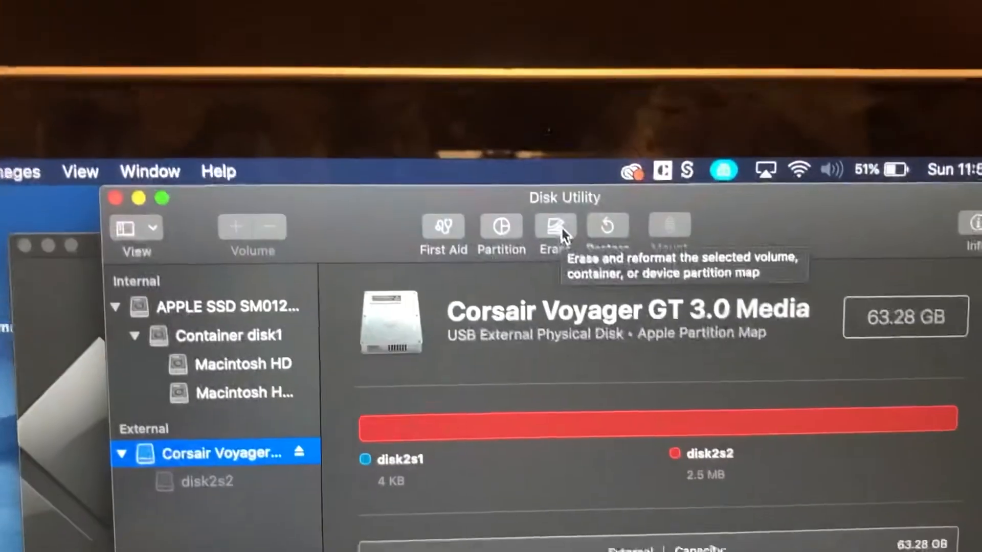
- Erase the Corsair Voyager as MS-DOS (FAT) with Apple Partition Map scheme
left_click(554, 227)
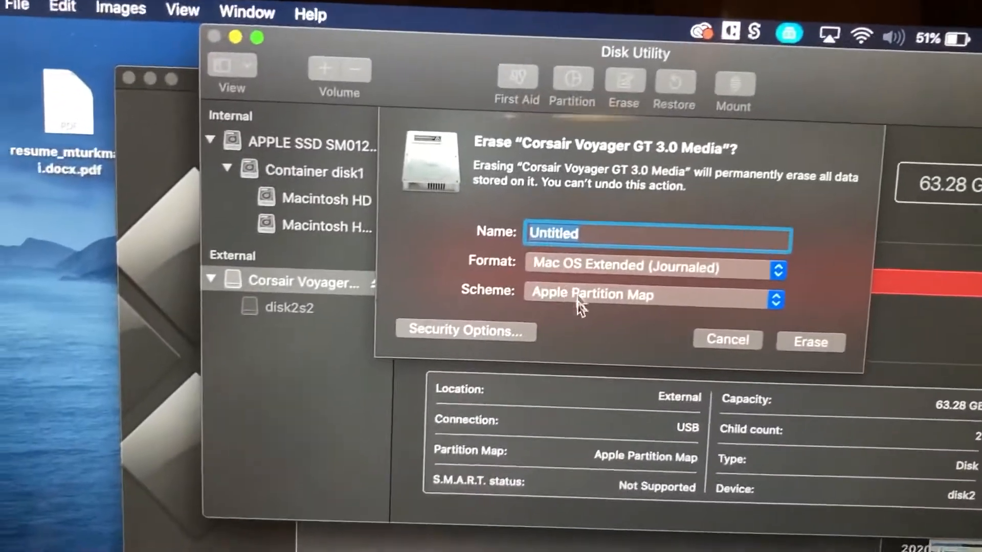
left_click(652, 295)
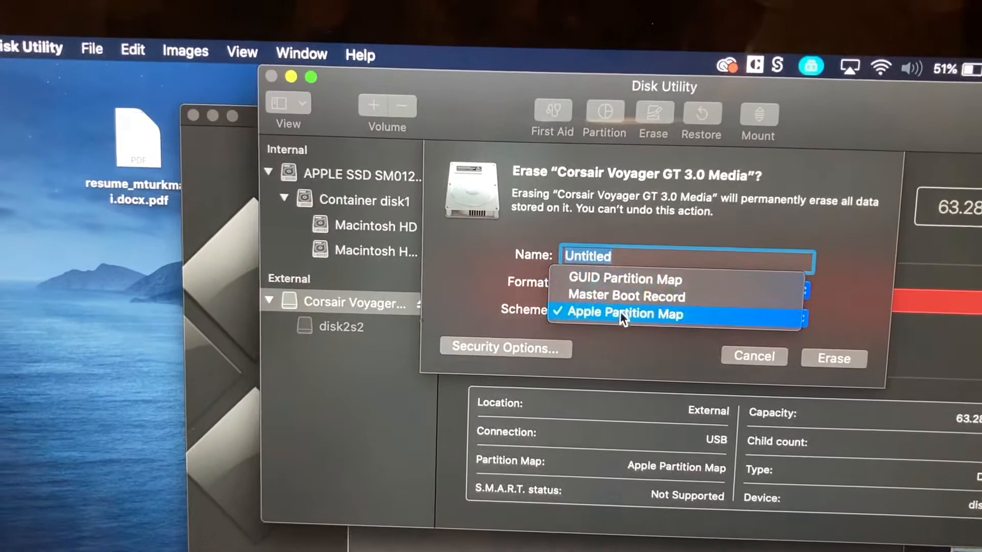
left_click(625, 314)
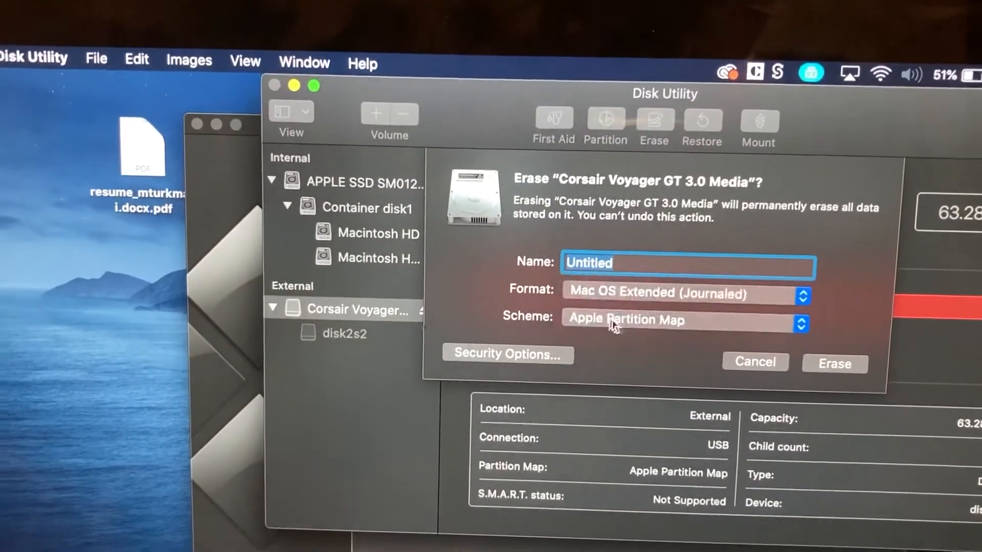
left_click(683, 294)
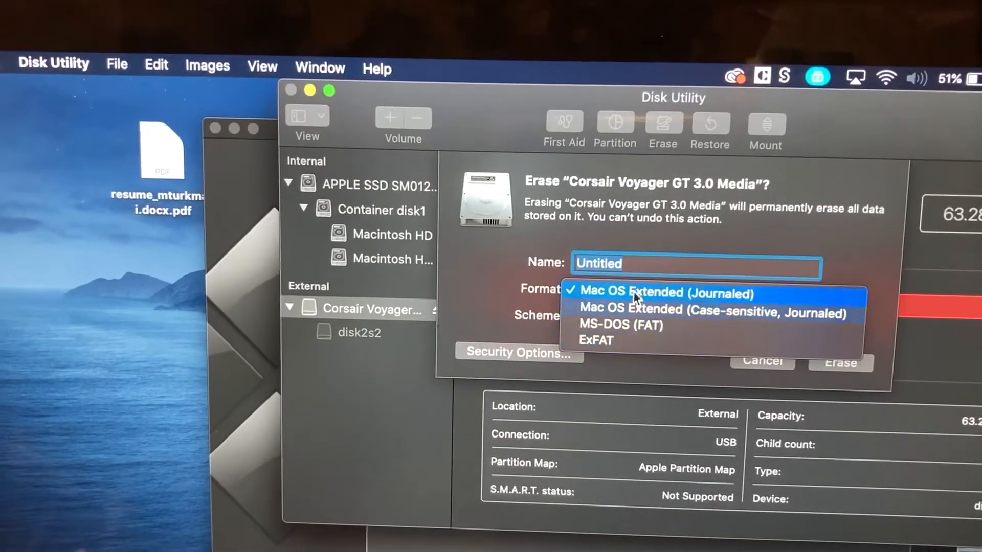
left_click(618, 325)
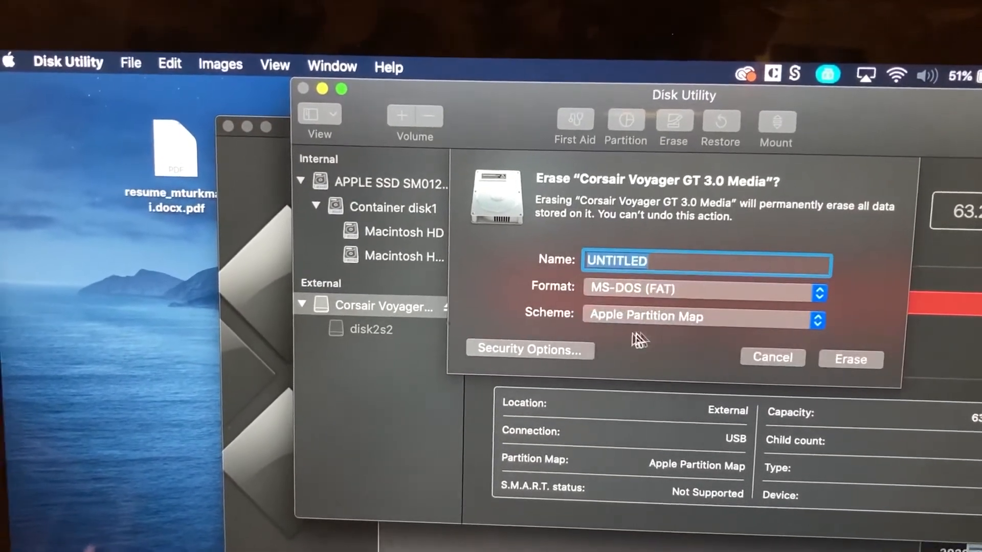
left_click(850, 360)
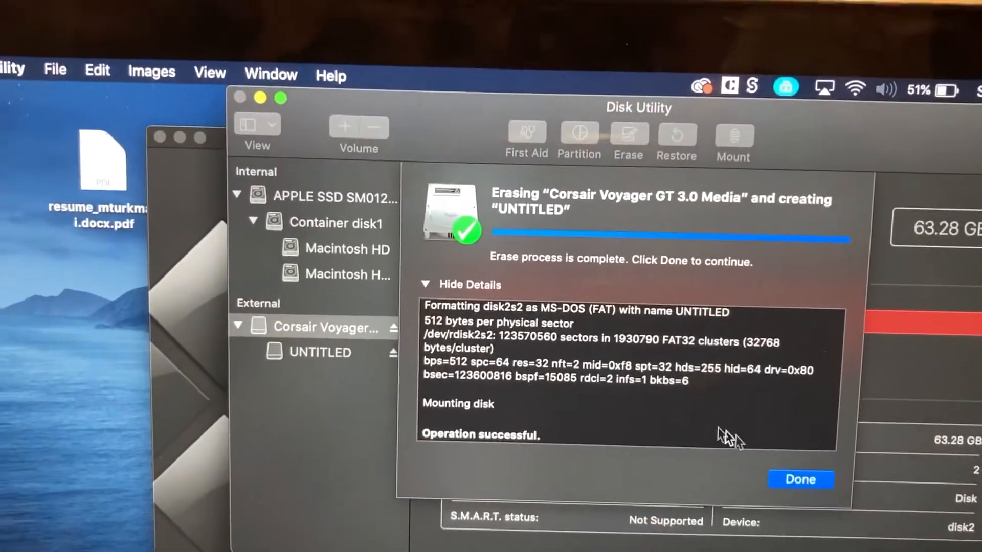
- Click Done on the successful erase report
left_click(800, 480)
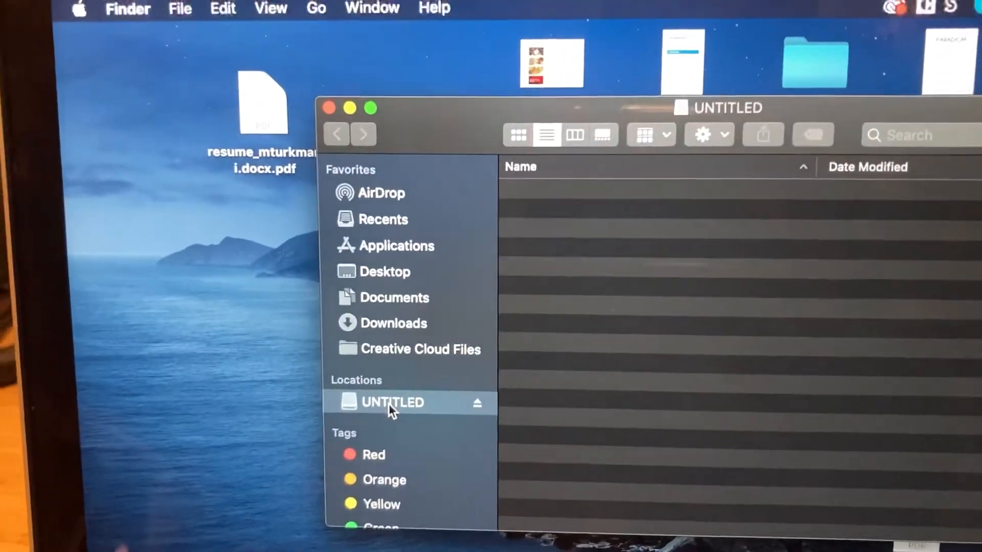
- Get Info on UNTITLED from the Finder sidebar to confirm MS-DOS (FAT32), 63.27 GB
right_click(390, 403)
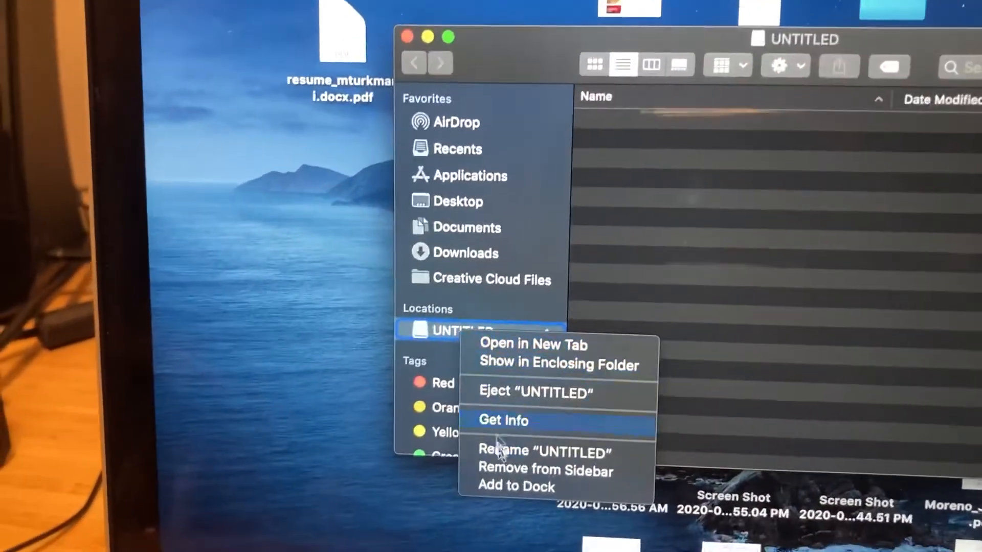
left_click(504, 421)
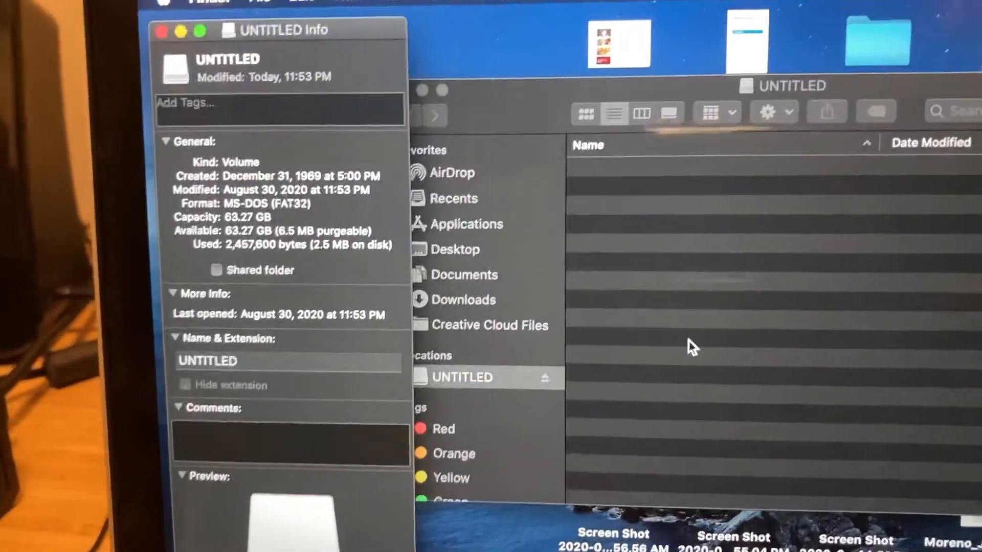